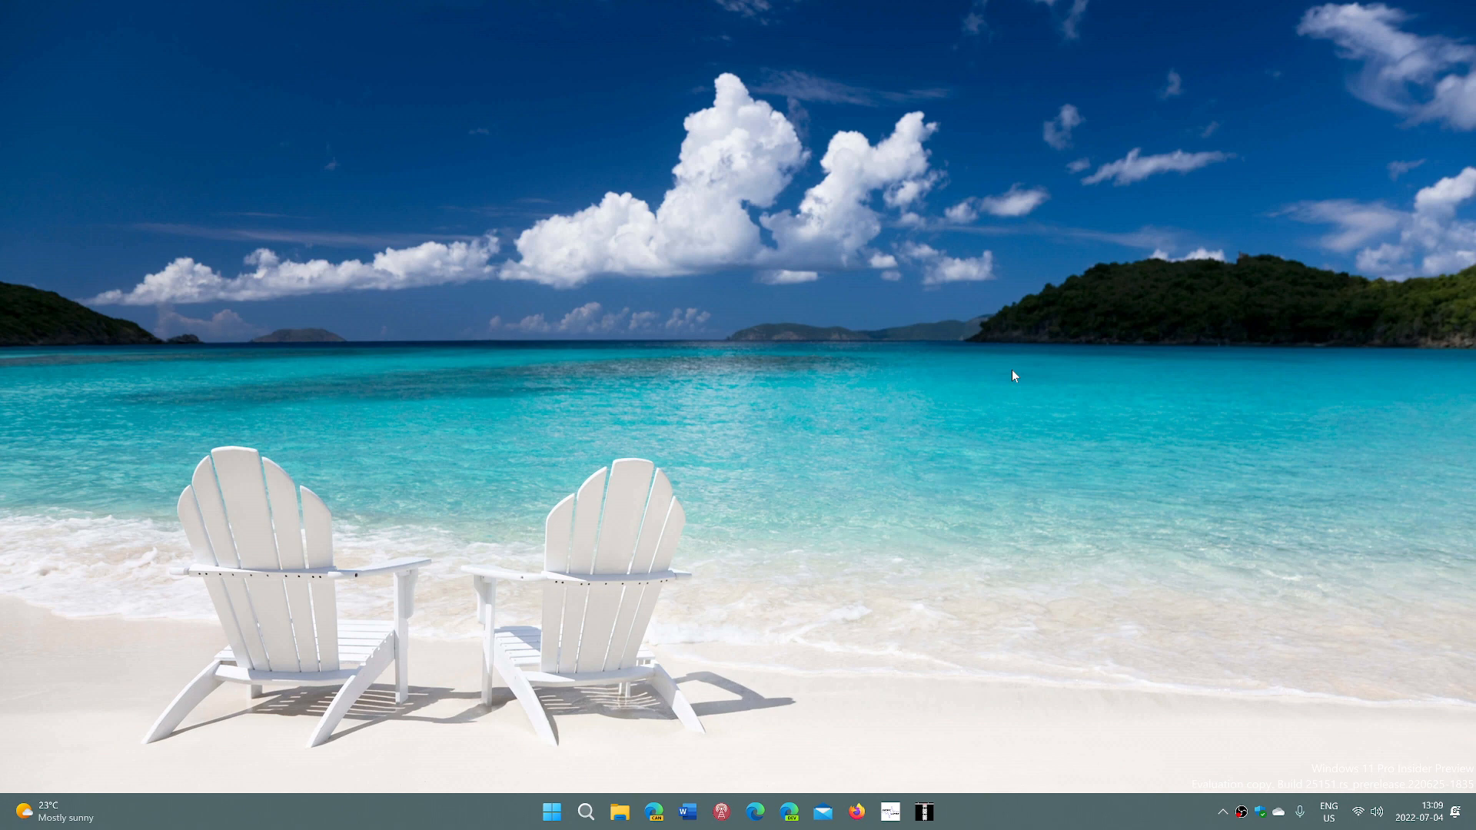
{"action": "mouse_move", "coordinate": [646, 723]}
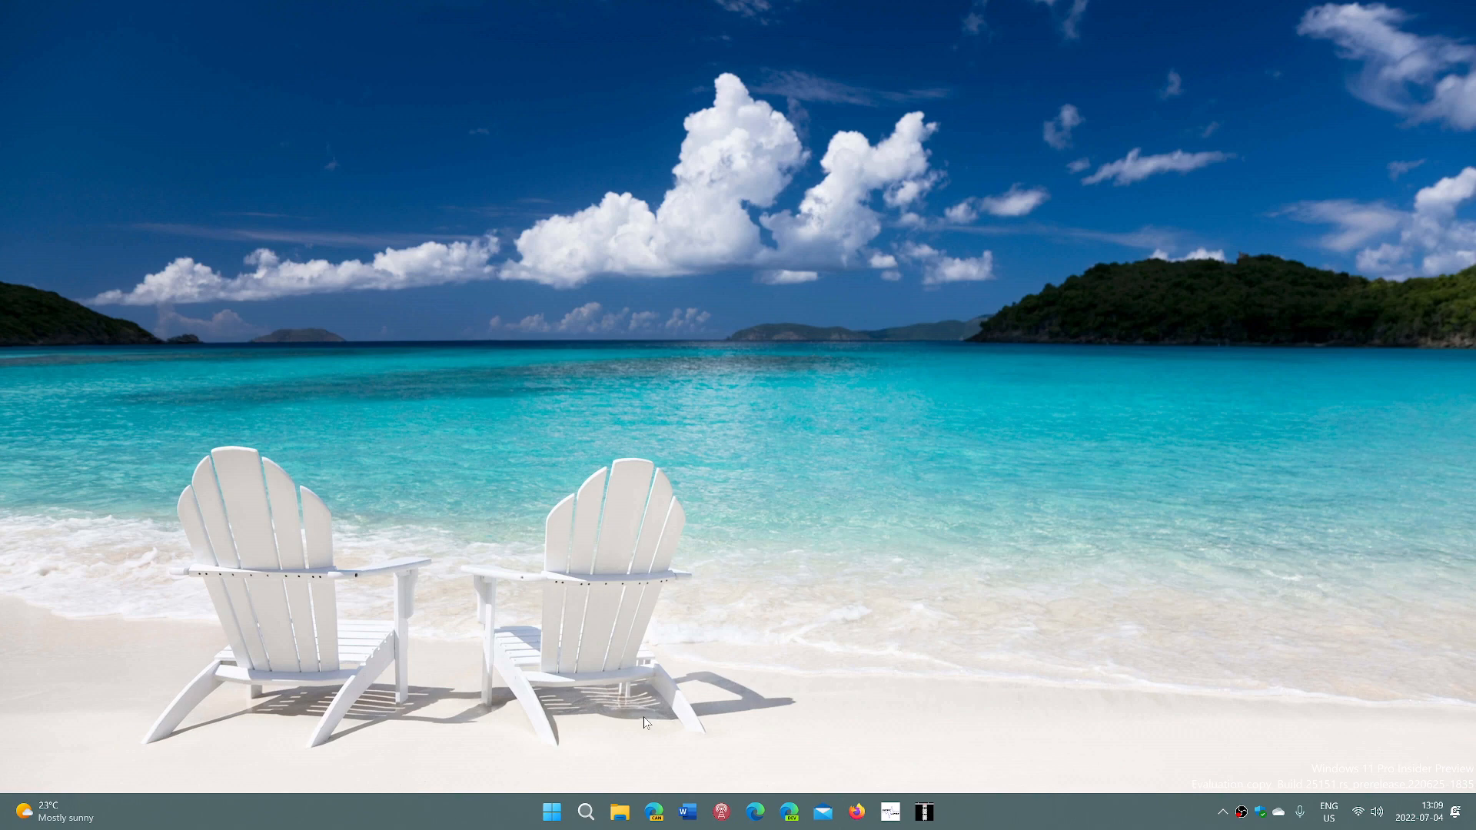
{"action": "mouse_move", "coordinate": [724, 769]}
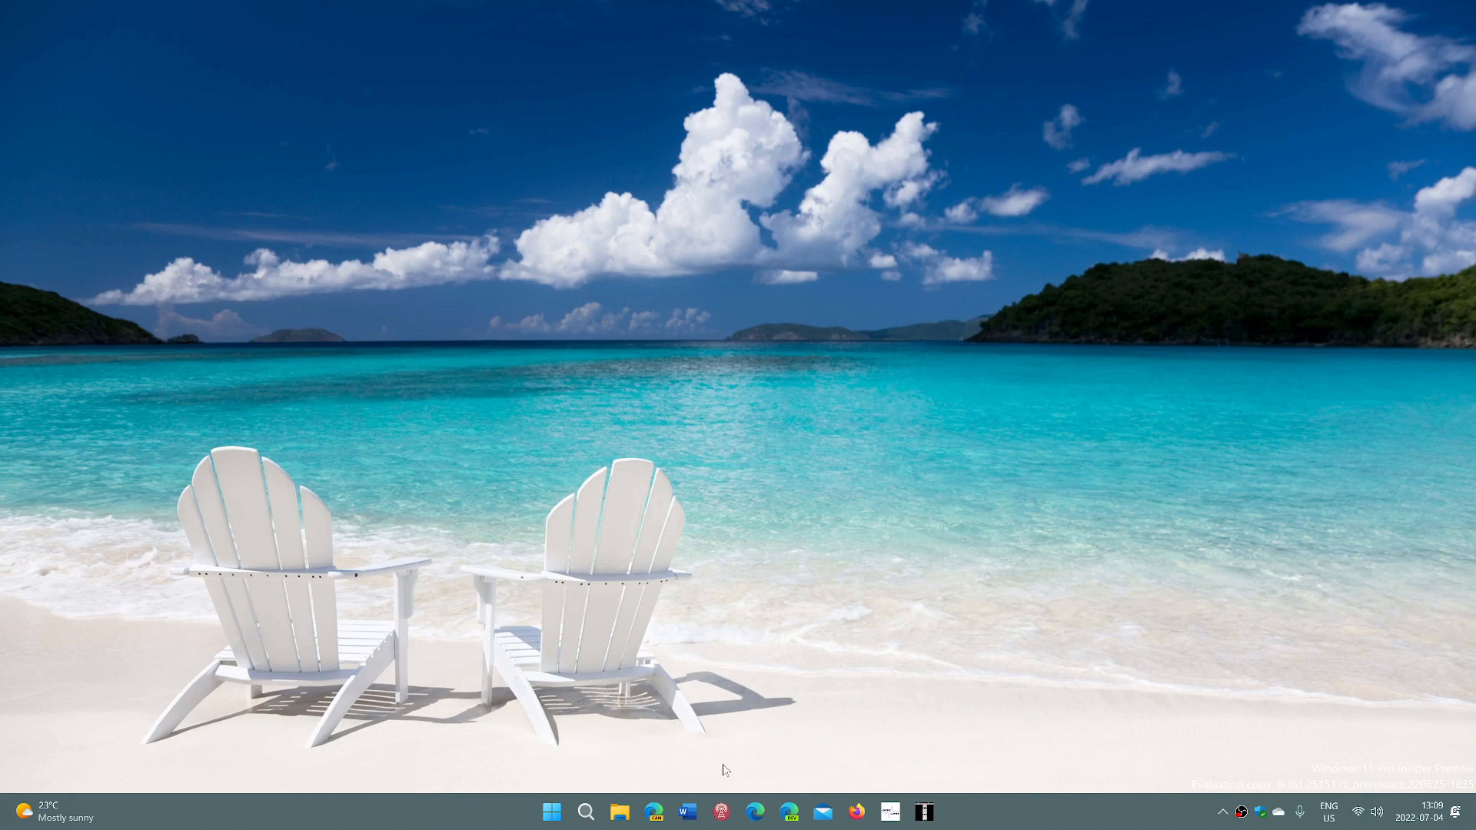
Launch Edge and load the TP-Link router login page at 192.168.0.1.
{"action": "left_click", "coordinate": [756, 812]}
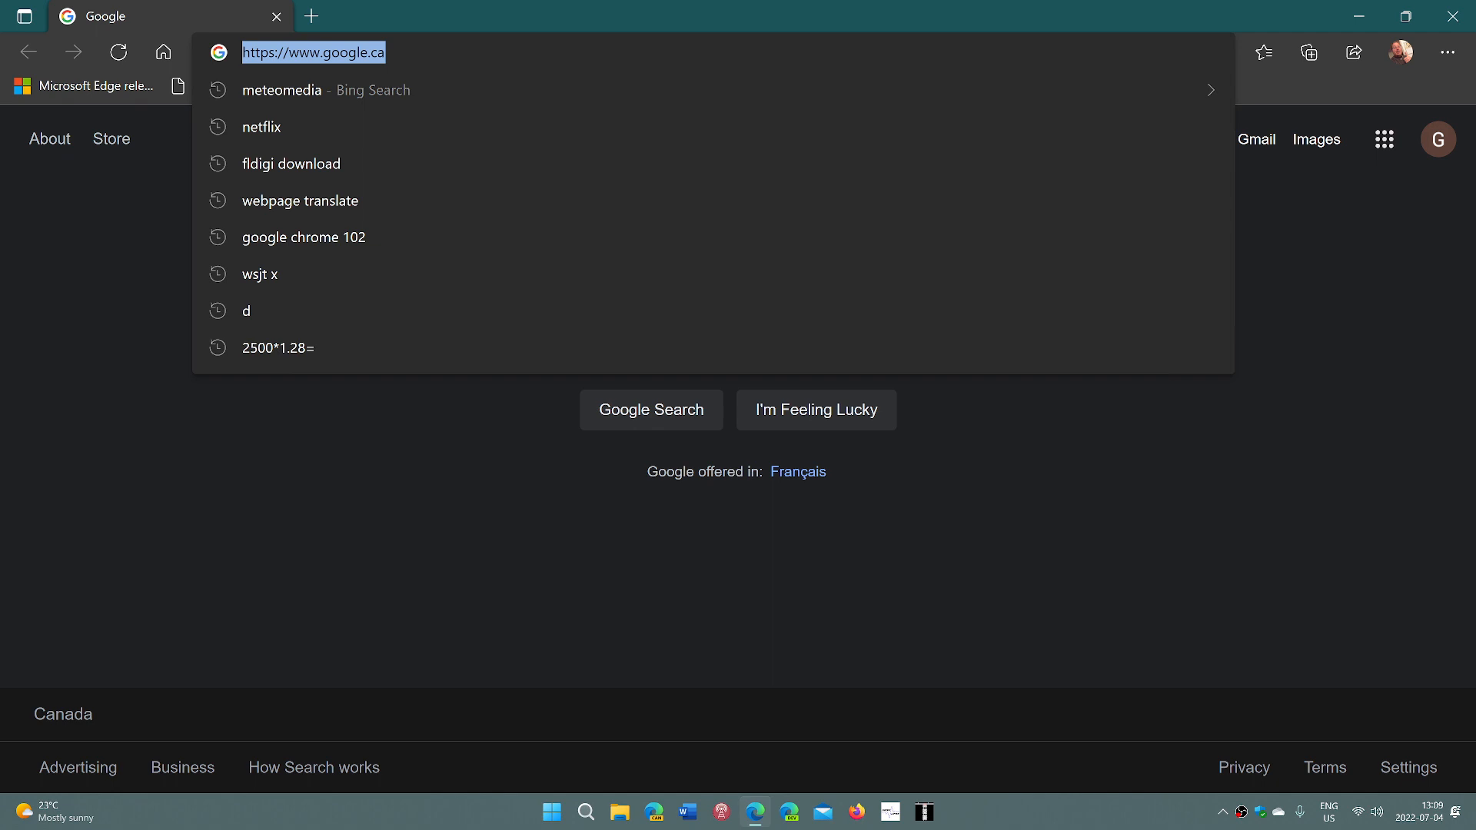
{"action": "type", "text": "192.168.0.1 login"}
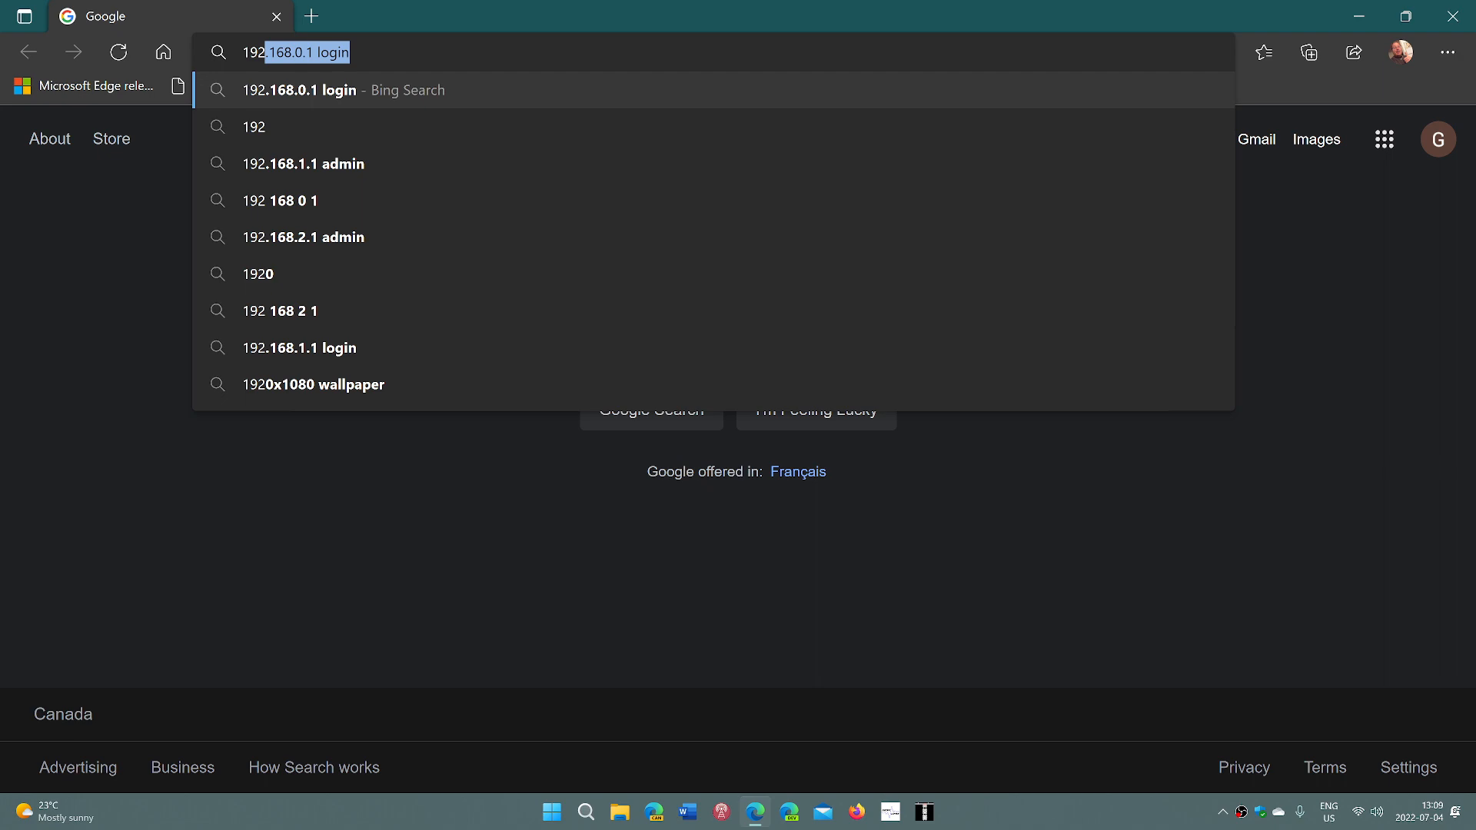
{"action": "left_click", "coordinate": [344, 89]}
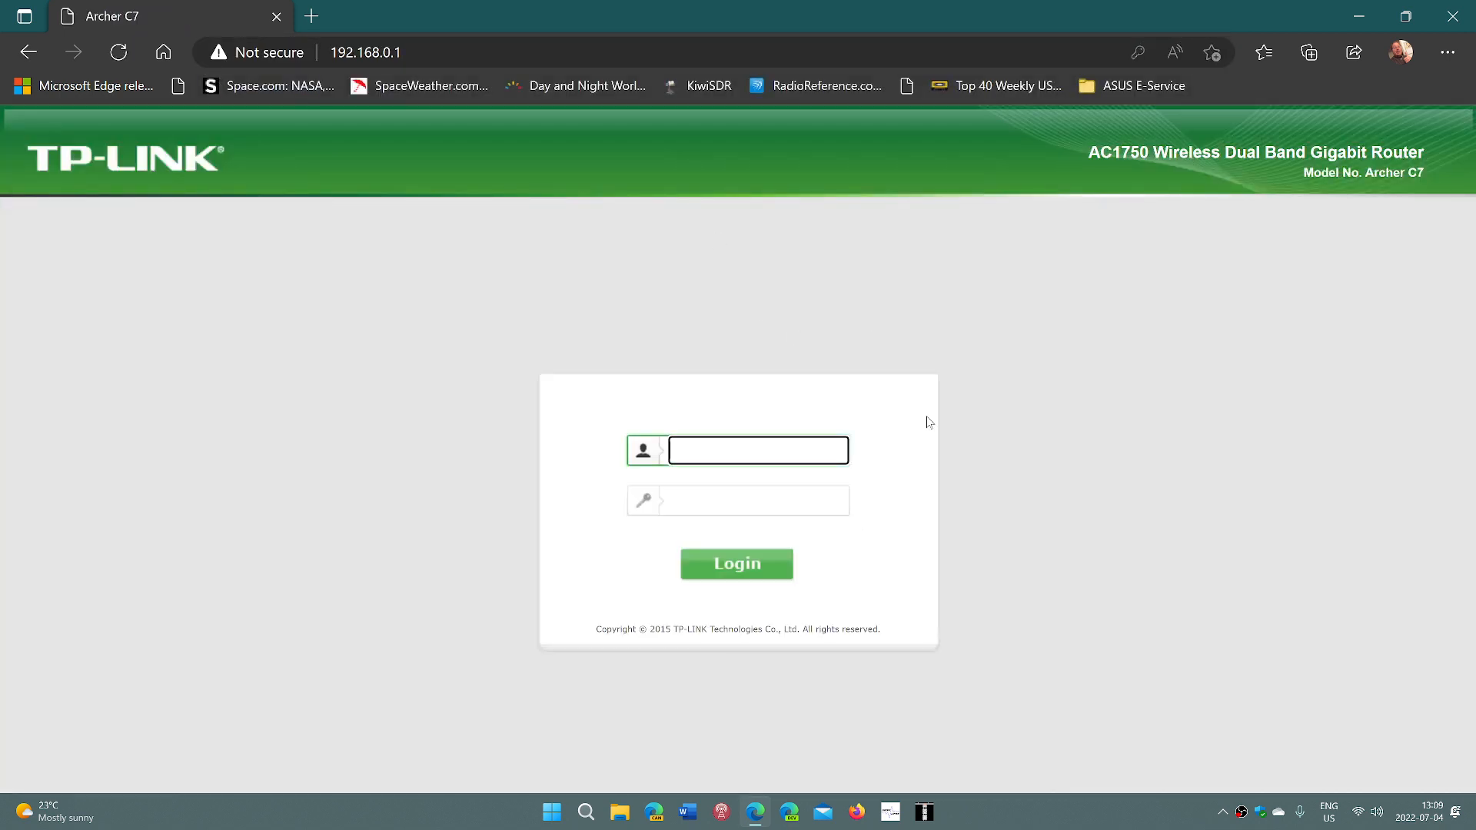
{"action": "mouse_move", "coordinate": [969, 151]}
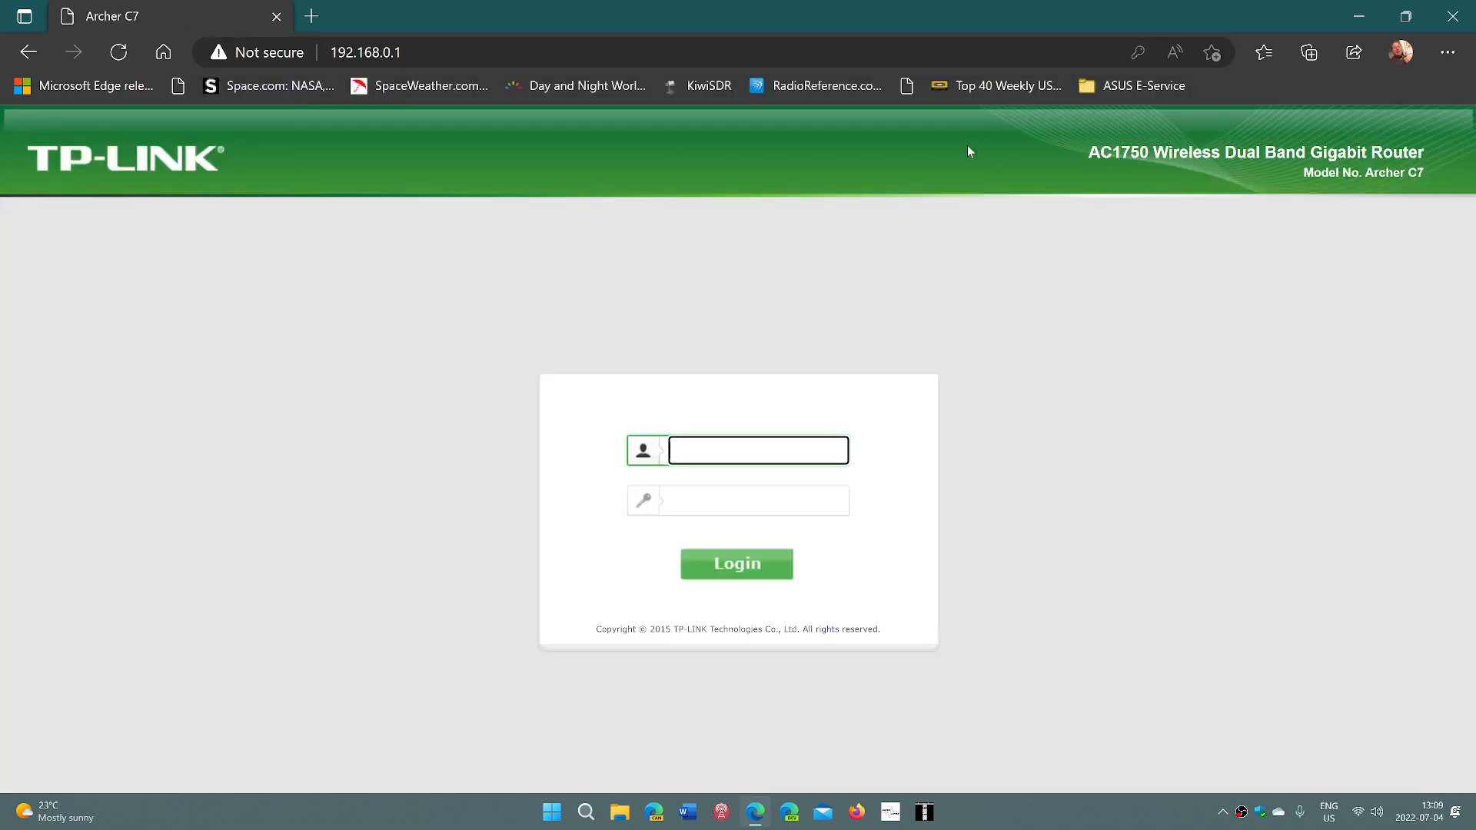
{"action": "mouse_move", "coordinate": [1165, 522]}
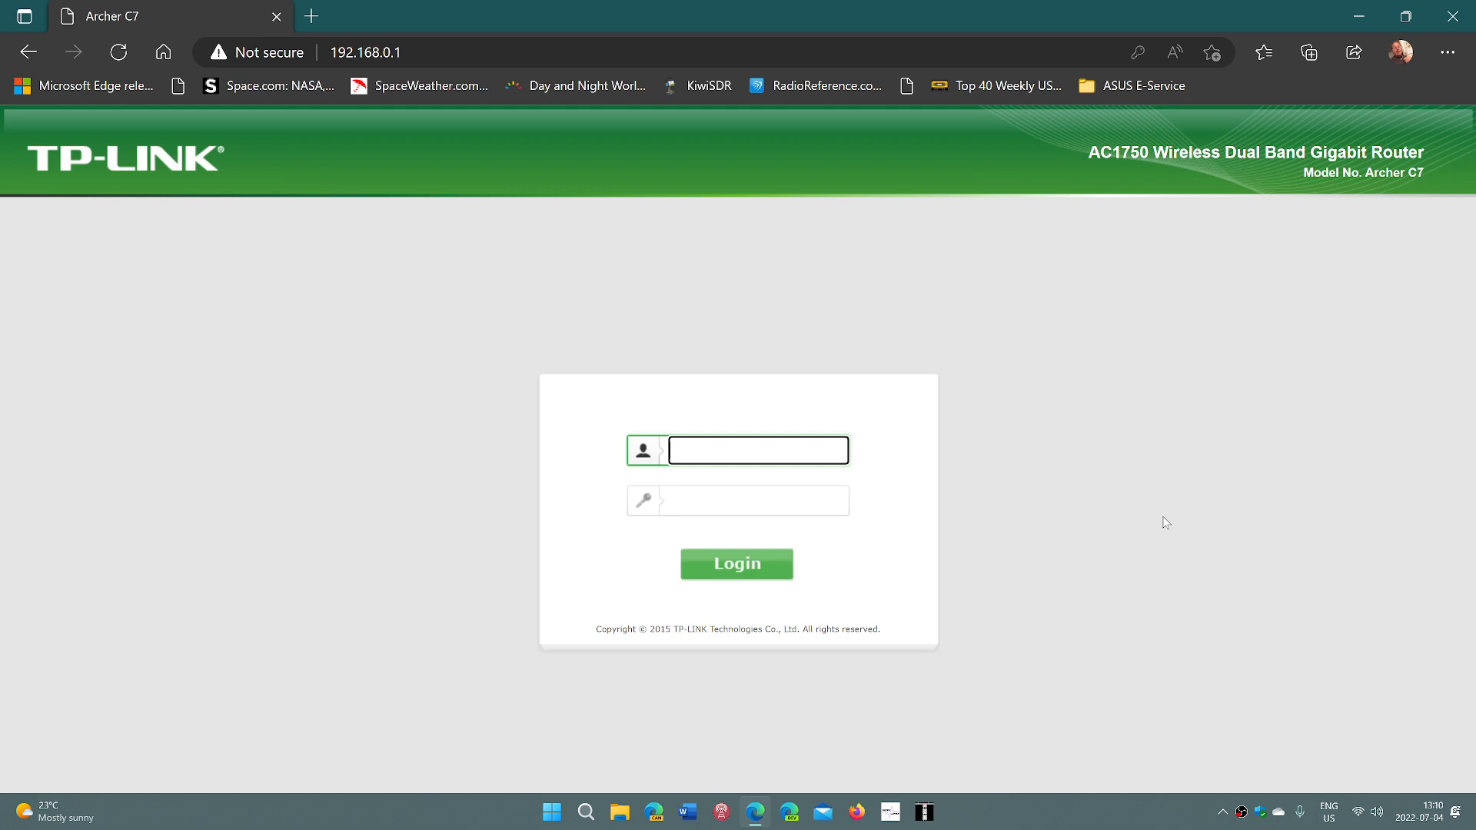
Sign in as admin with the saved password to reach the Archer C7 Status page.
{"action": "type", "text": "admin"}
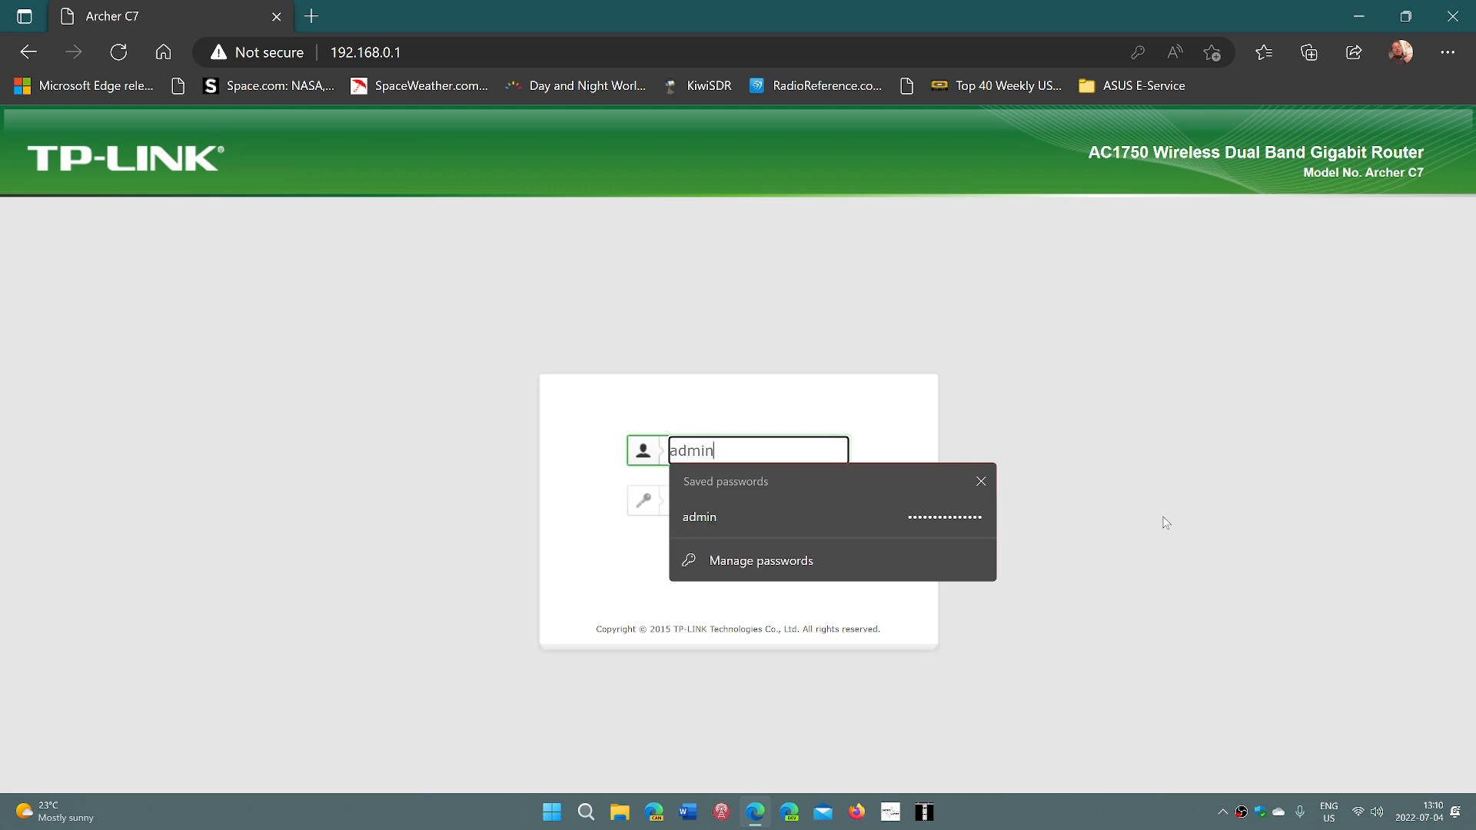
{"action": "mouse_move", "coordinate": [918, 528]}
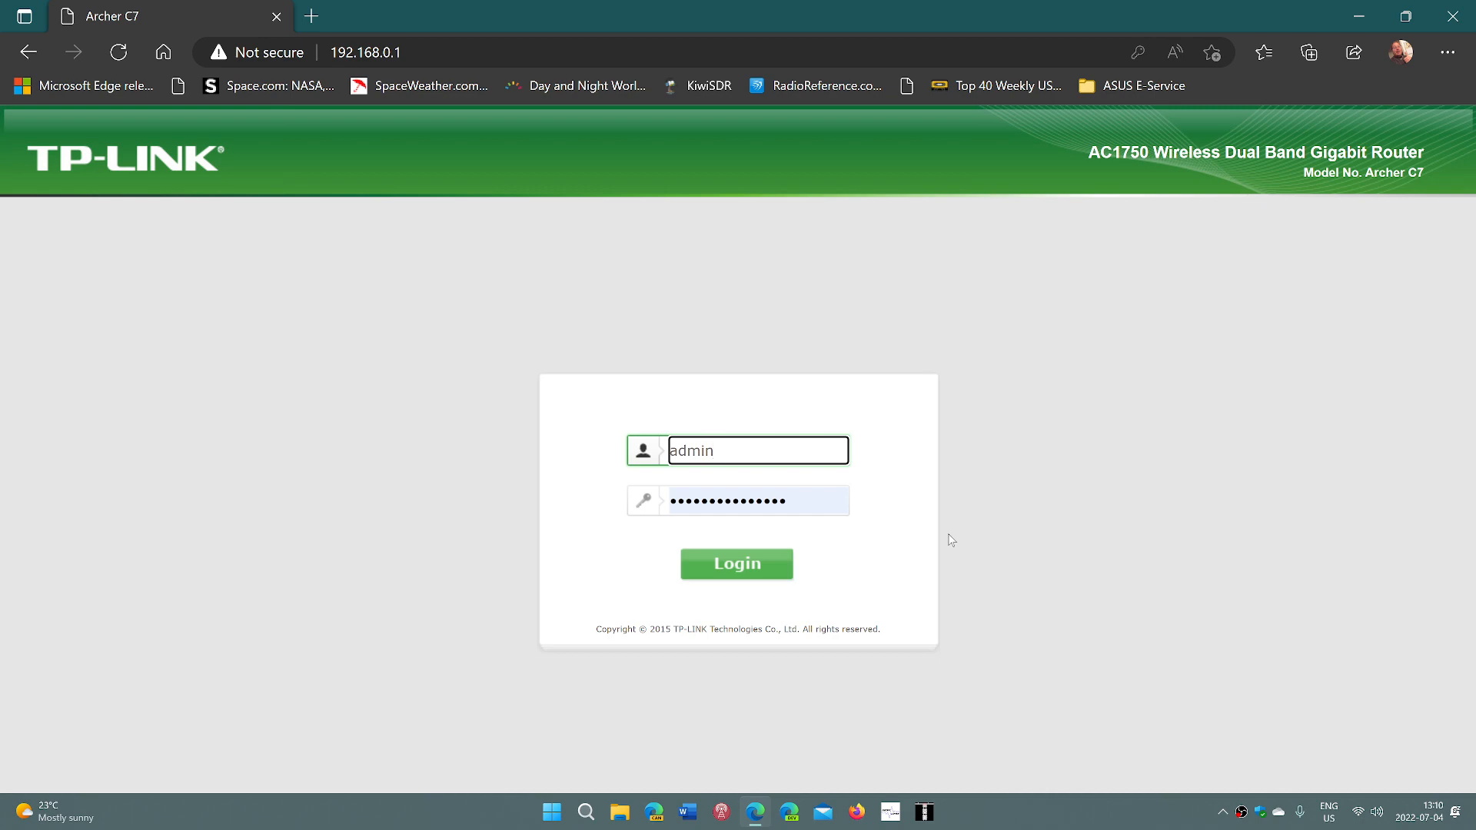
{"action": "left_click", "coordinate": [736, 563]}
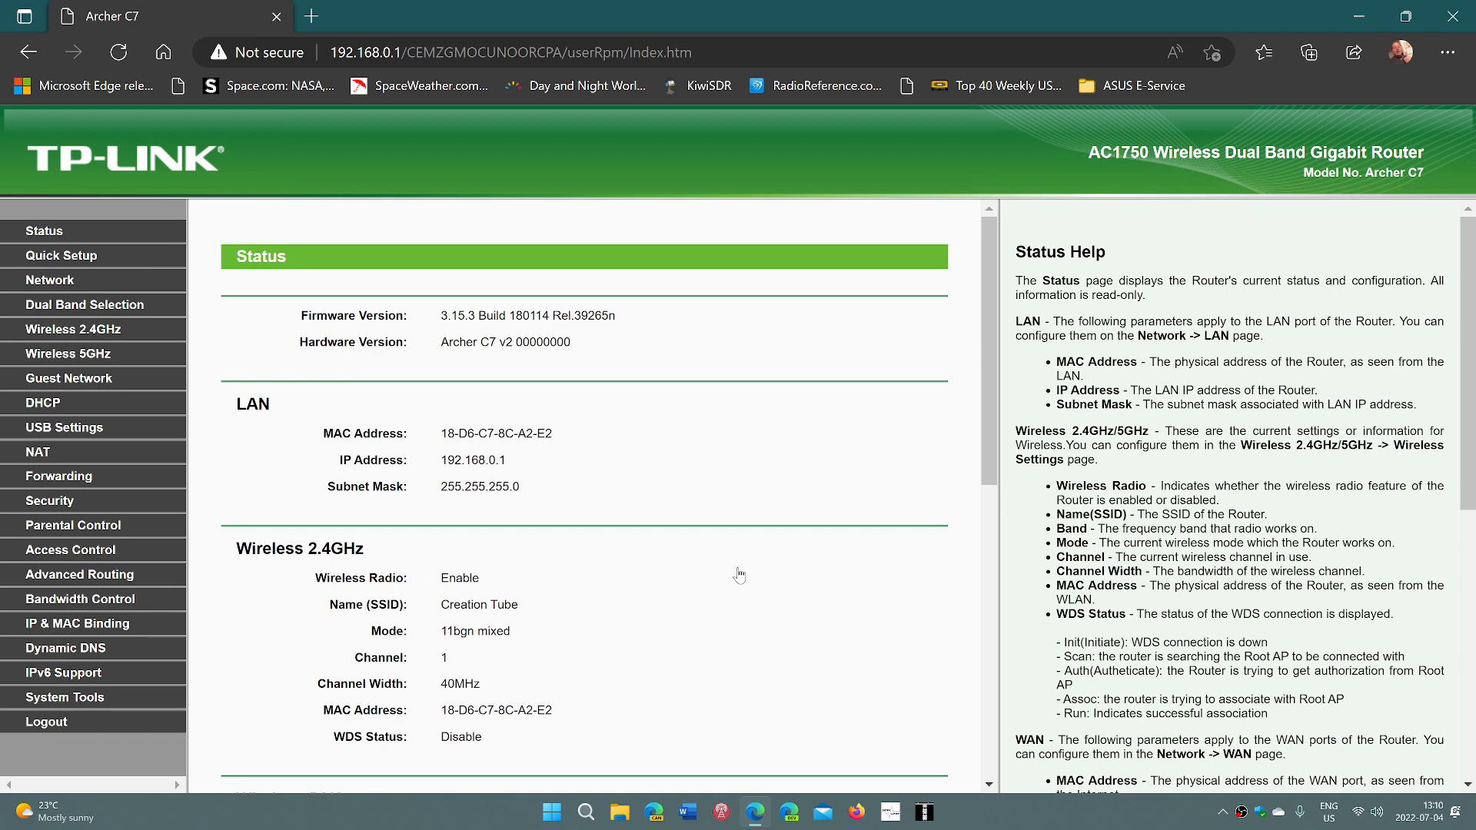
{"action": "mouse_move", "coordinate": [73, 329]}
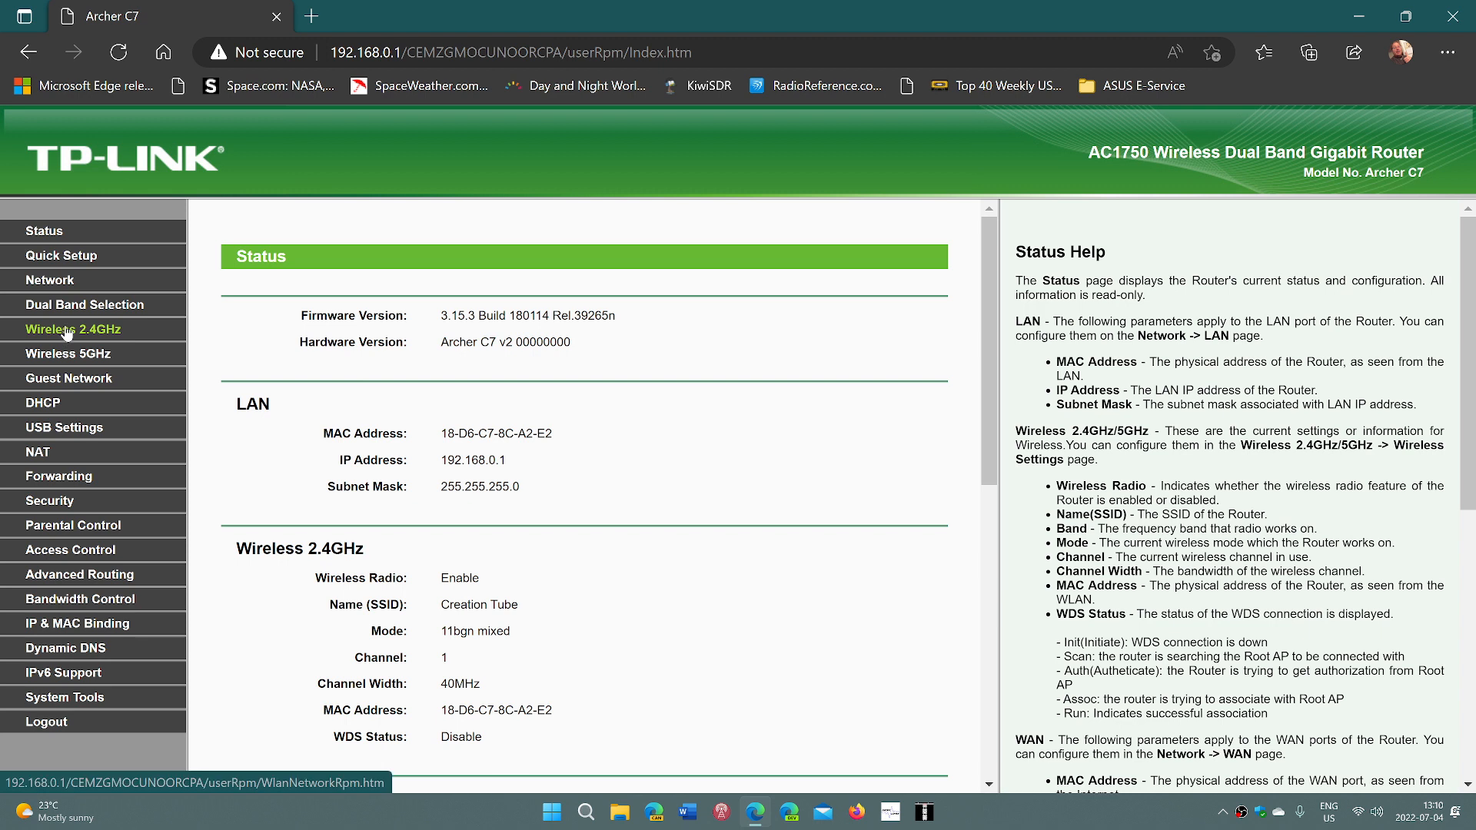
{"action": "mouse_move", "coordinate": [750, 628]}
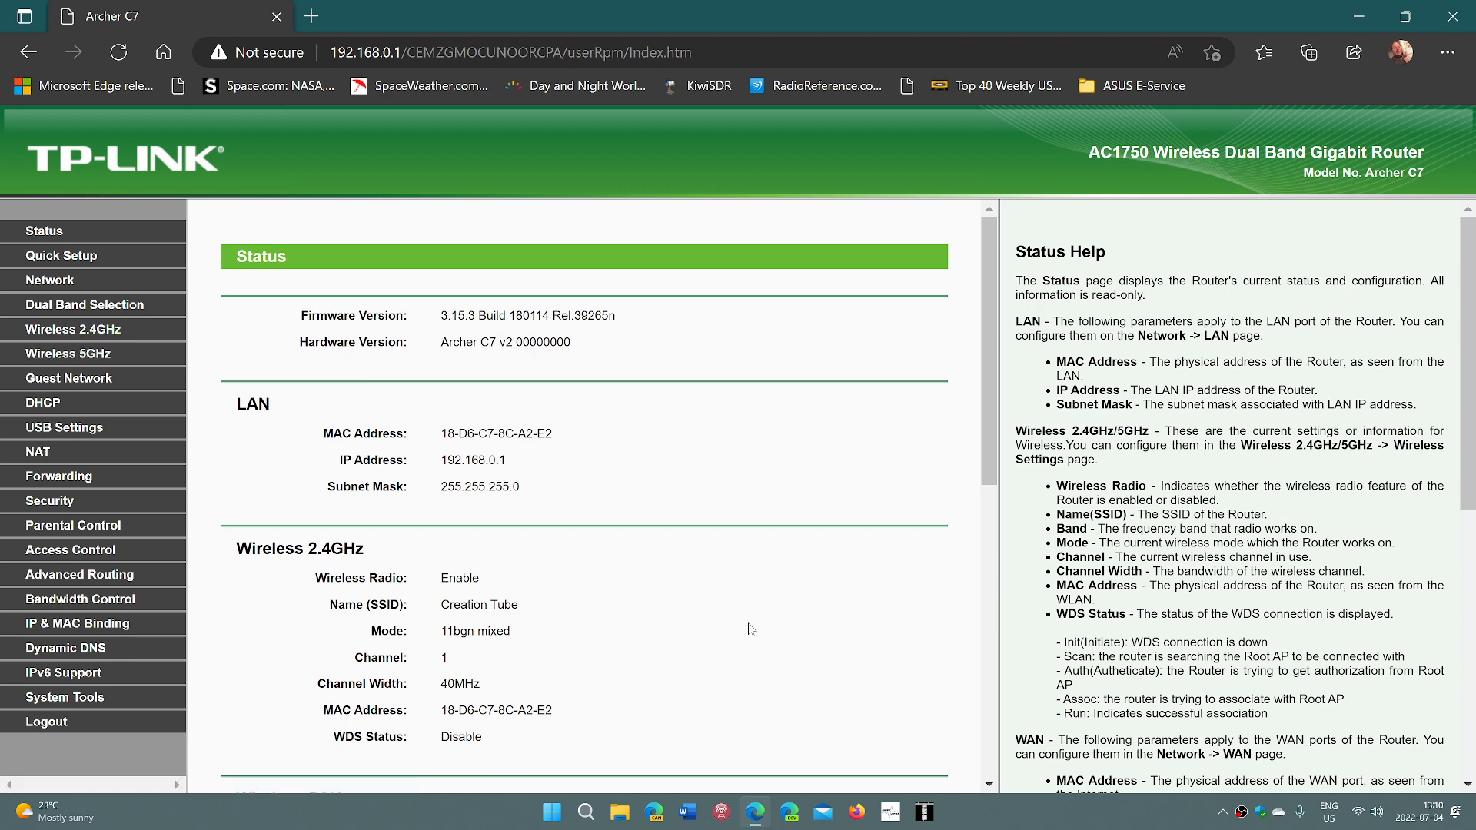
{"action": "mouse_move", "coordinate": [707, 441]}
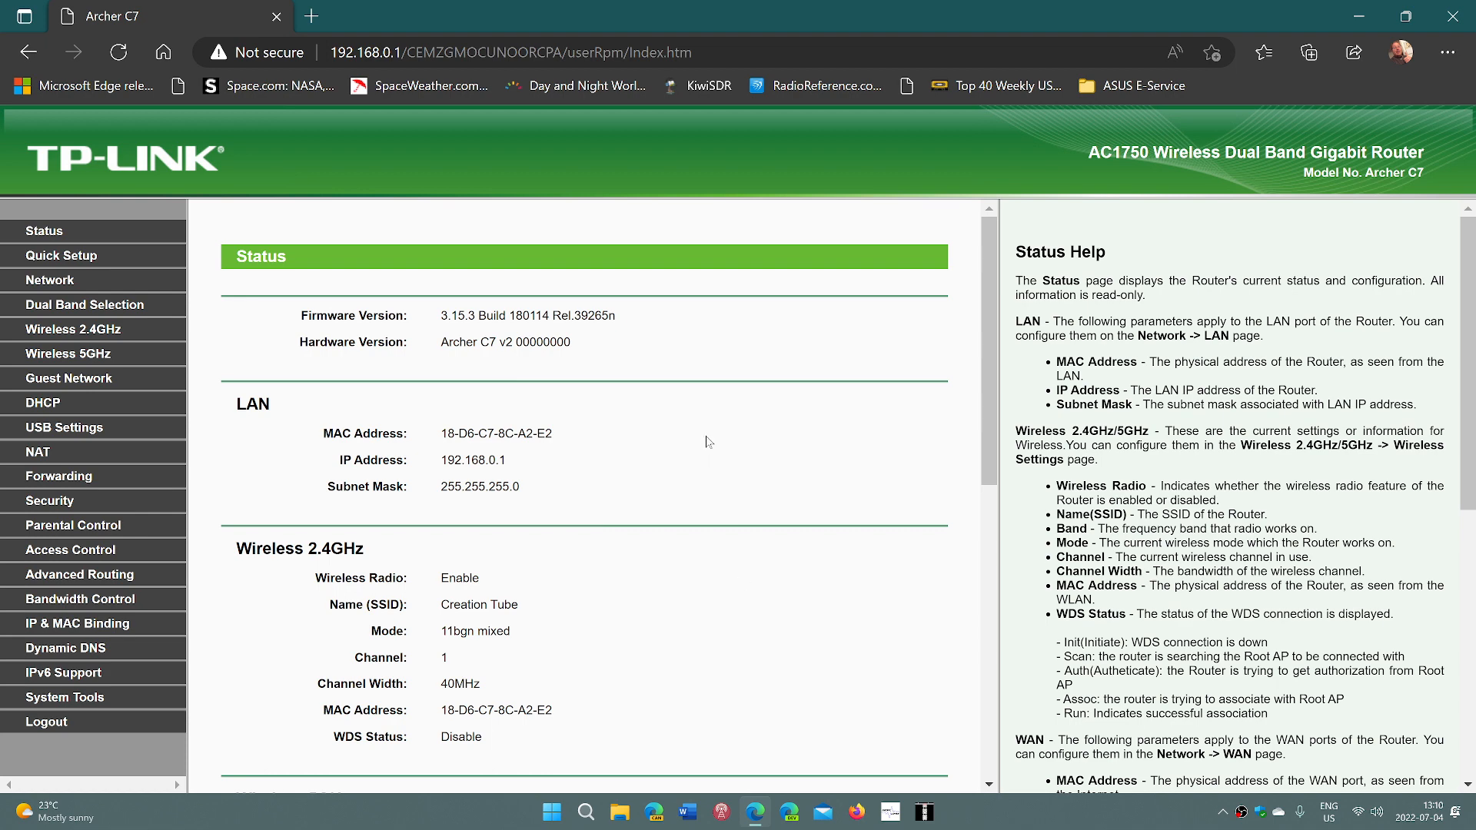
{"action": "mouse_move", "coordinate": [1281, 8]}
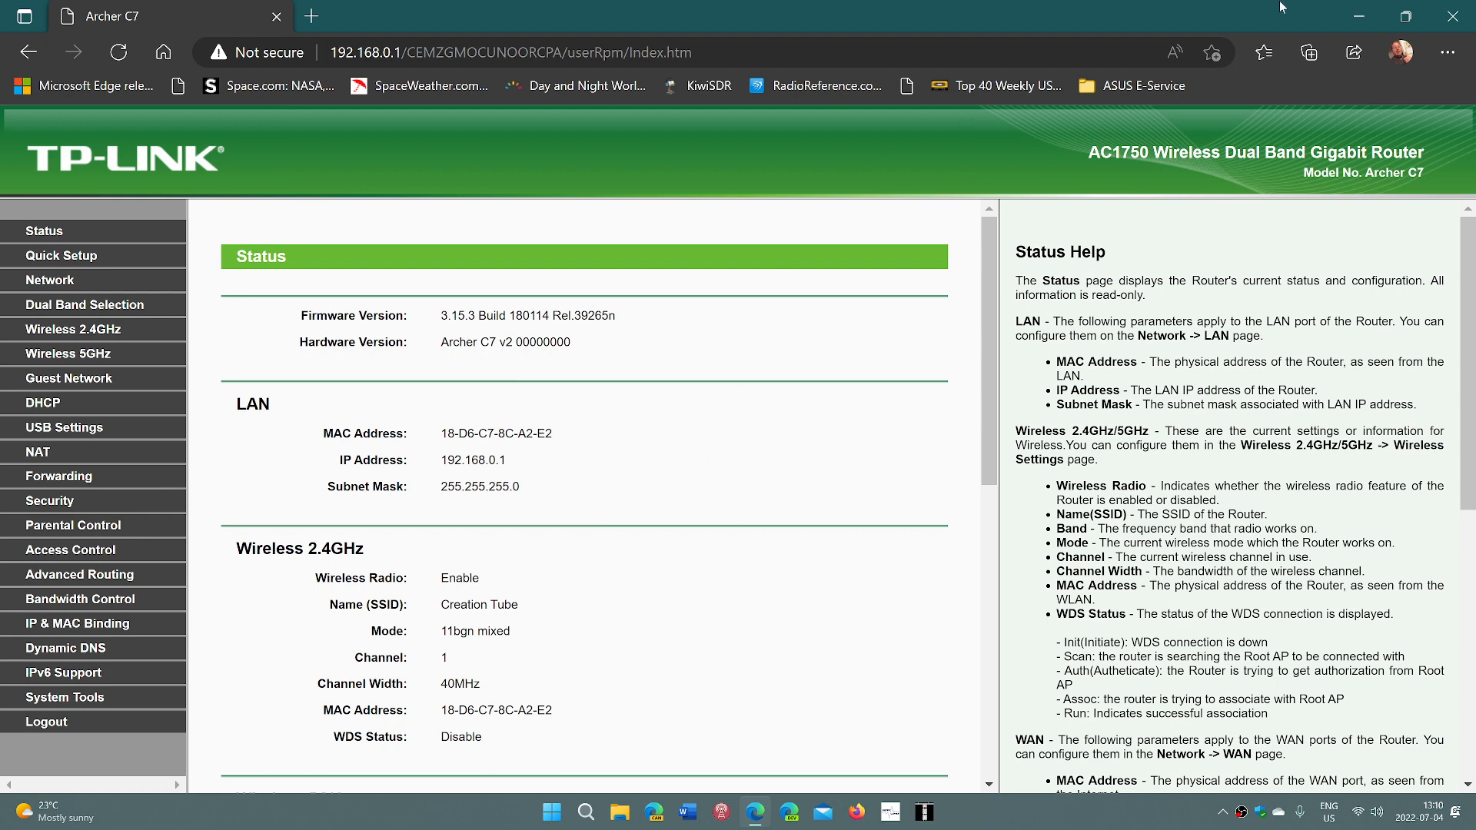
{"action": "mouse_move", "coordinate": [1453, 17]}
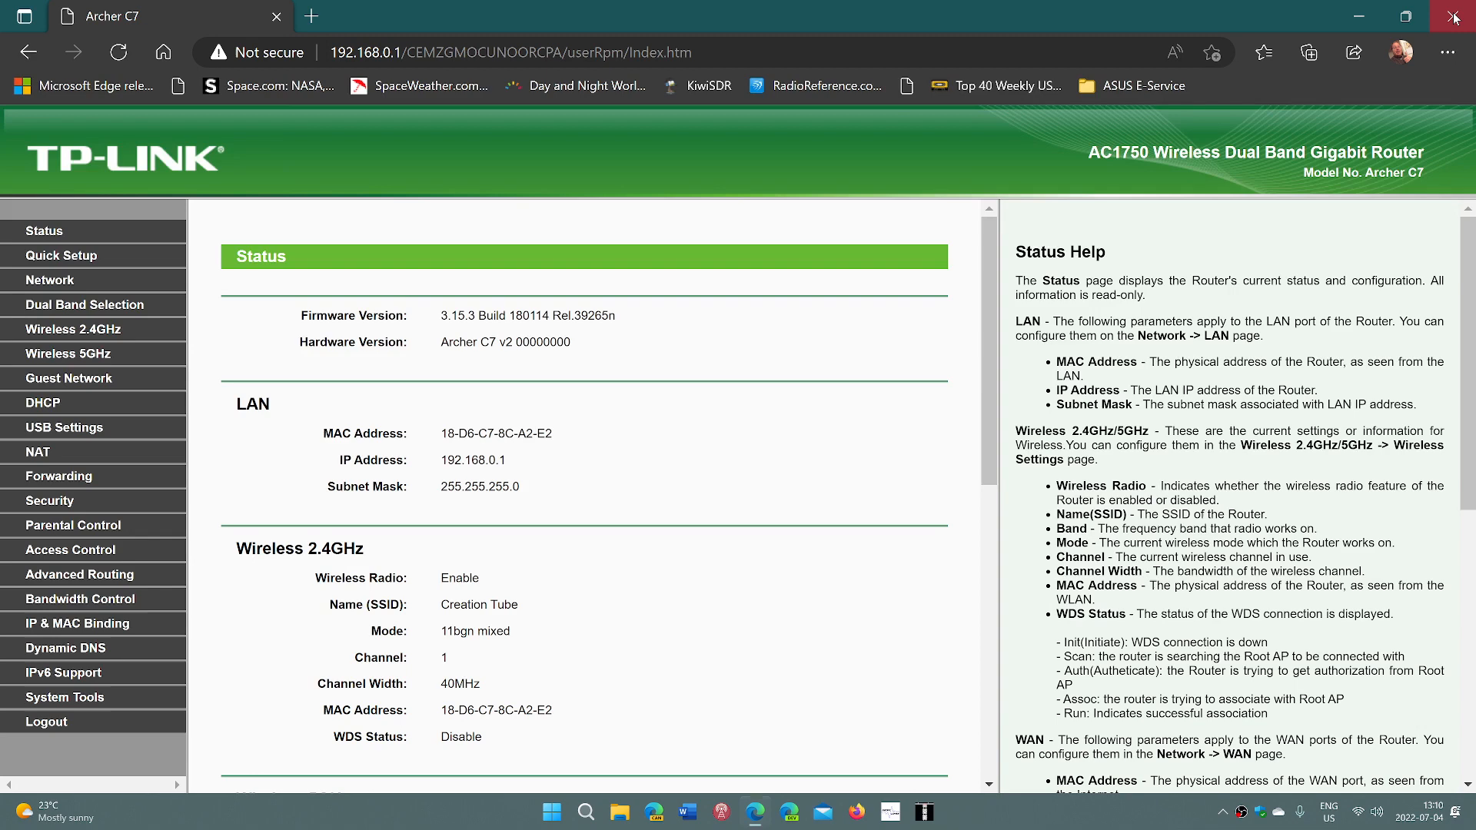
Close the Edge window, leaving the Windows desktop showing.
{"action": "left_click", "coordinate": [1453, 15]}
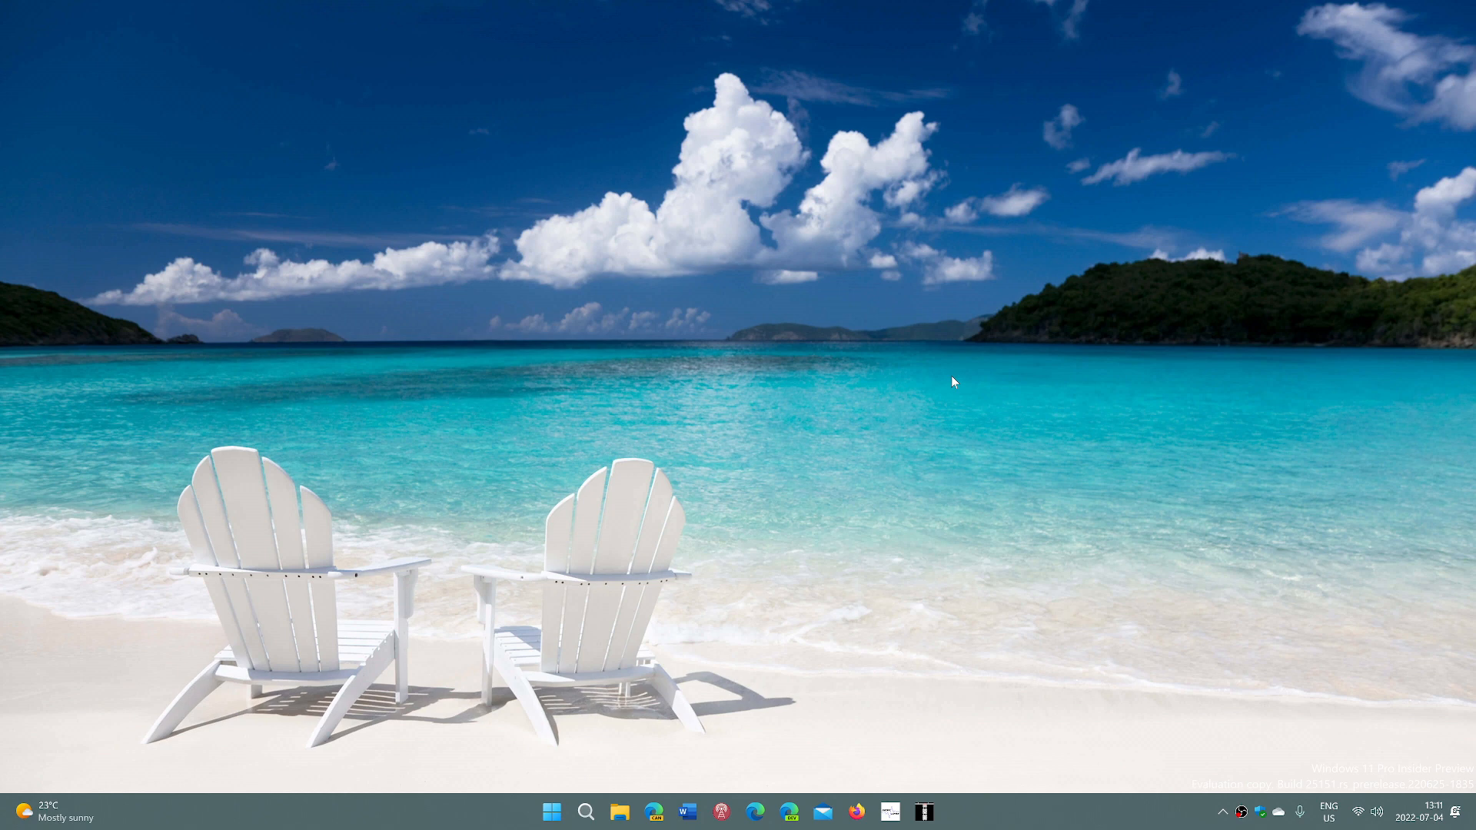
{"action": "mouse_move", "coordinate": [862, 505]}
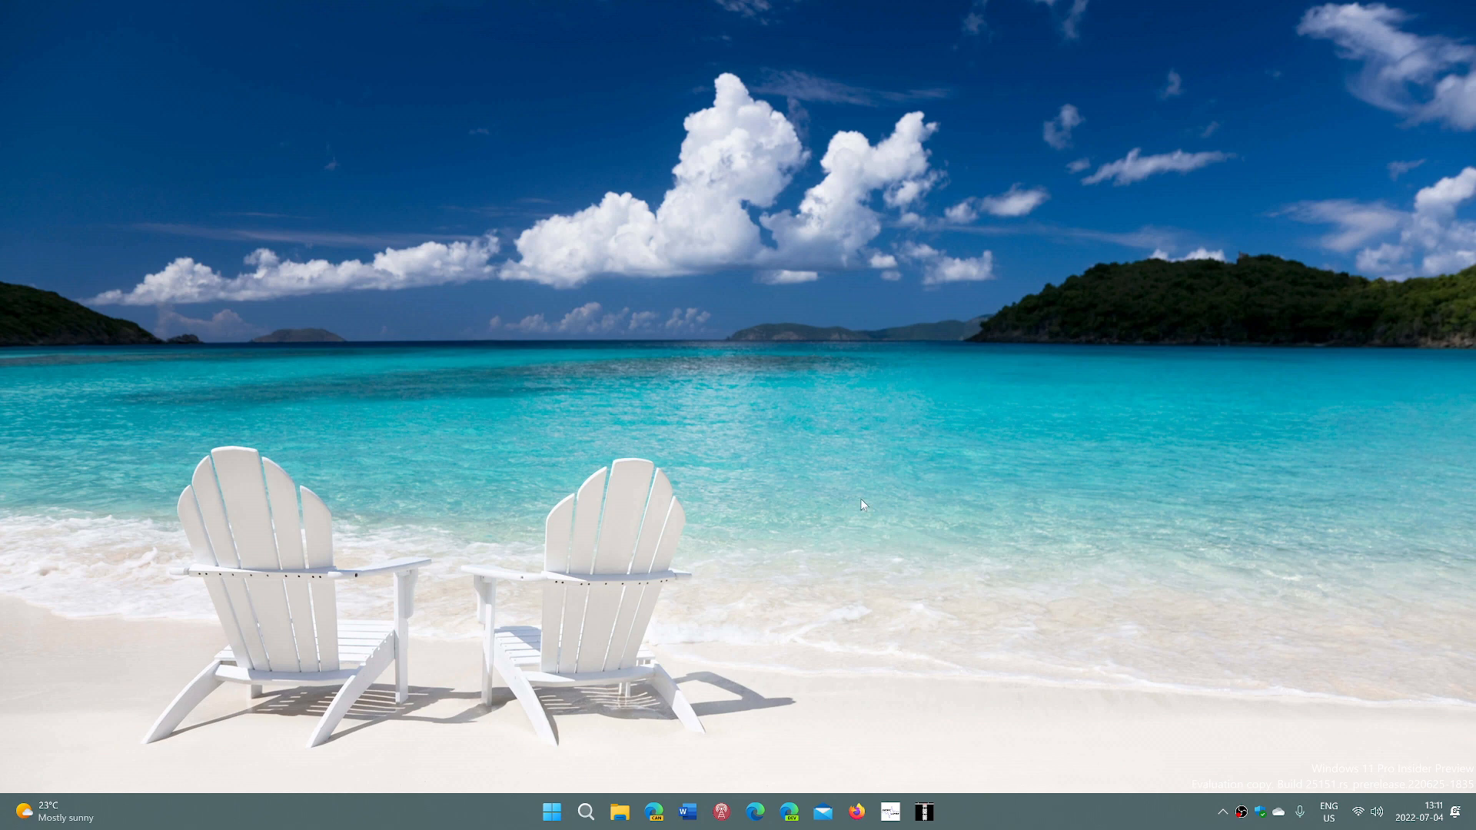